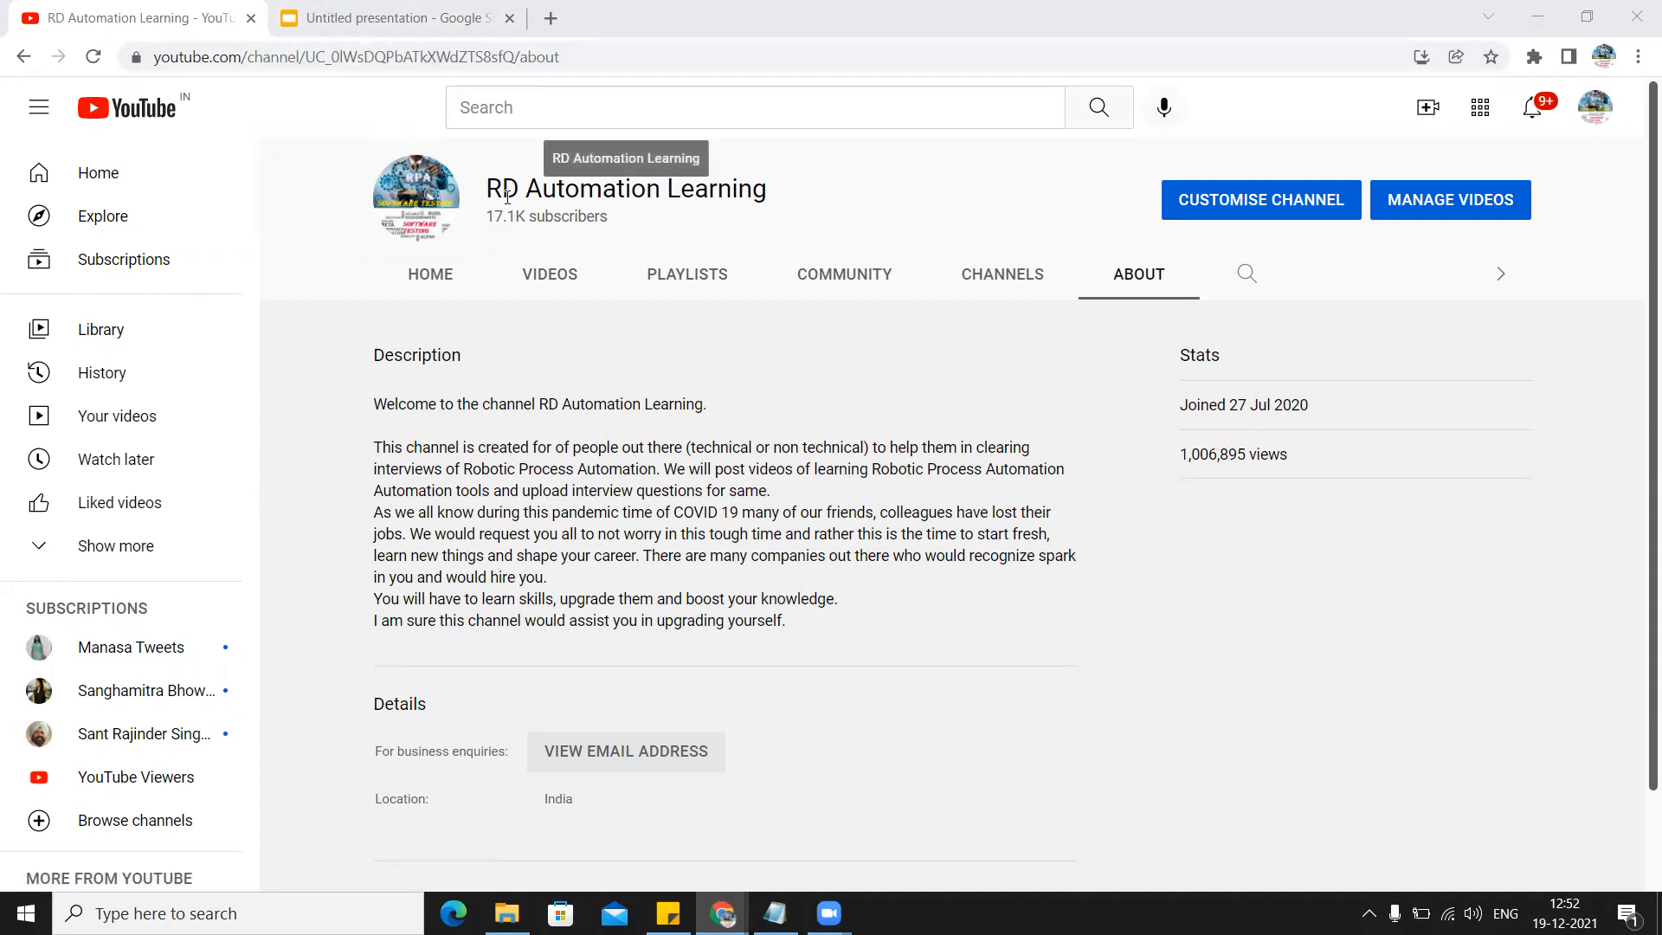
mouse_move(1183, 460)
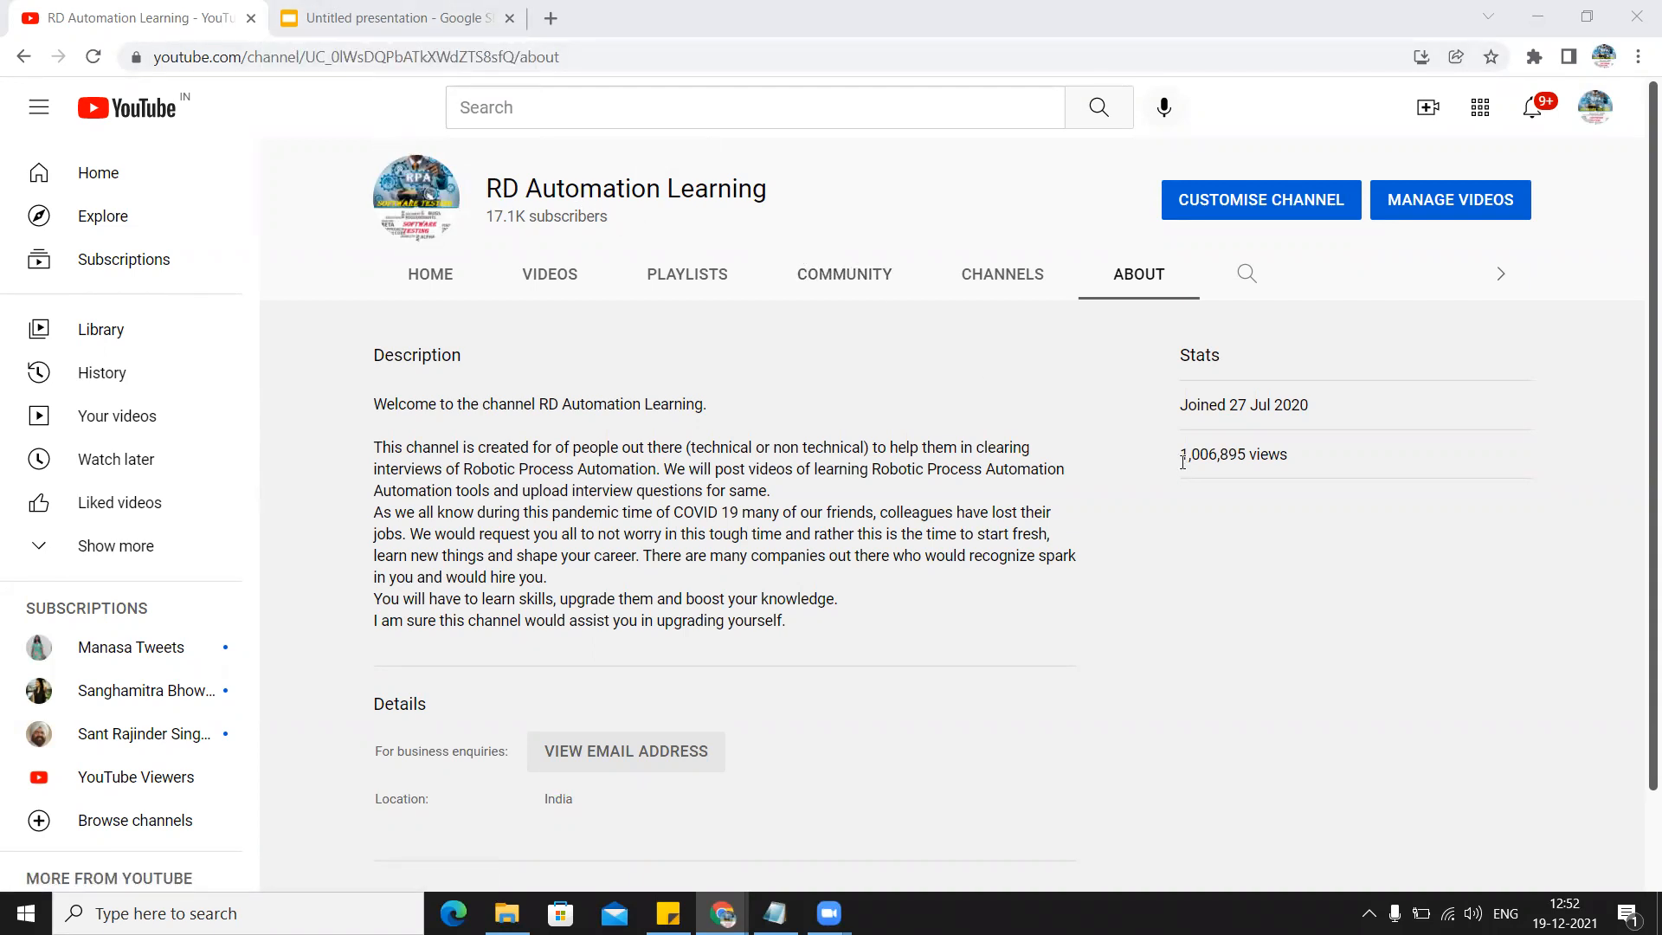
mouse_move(1143, 476)
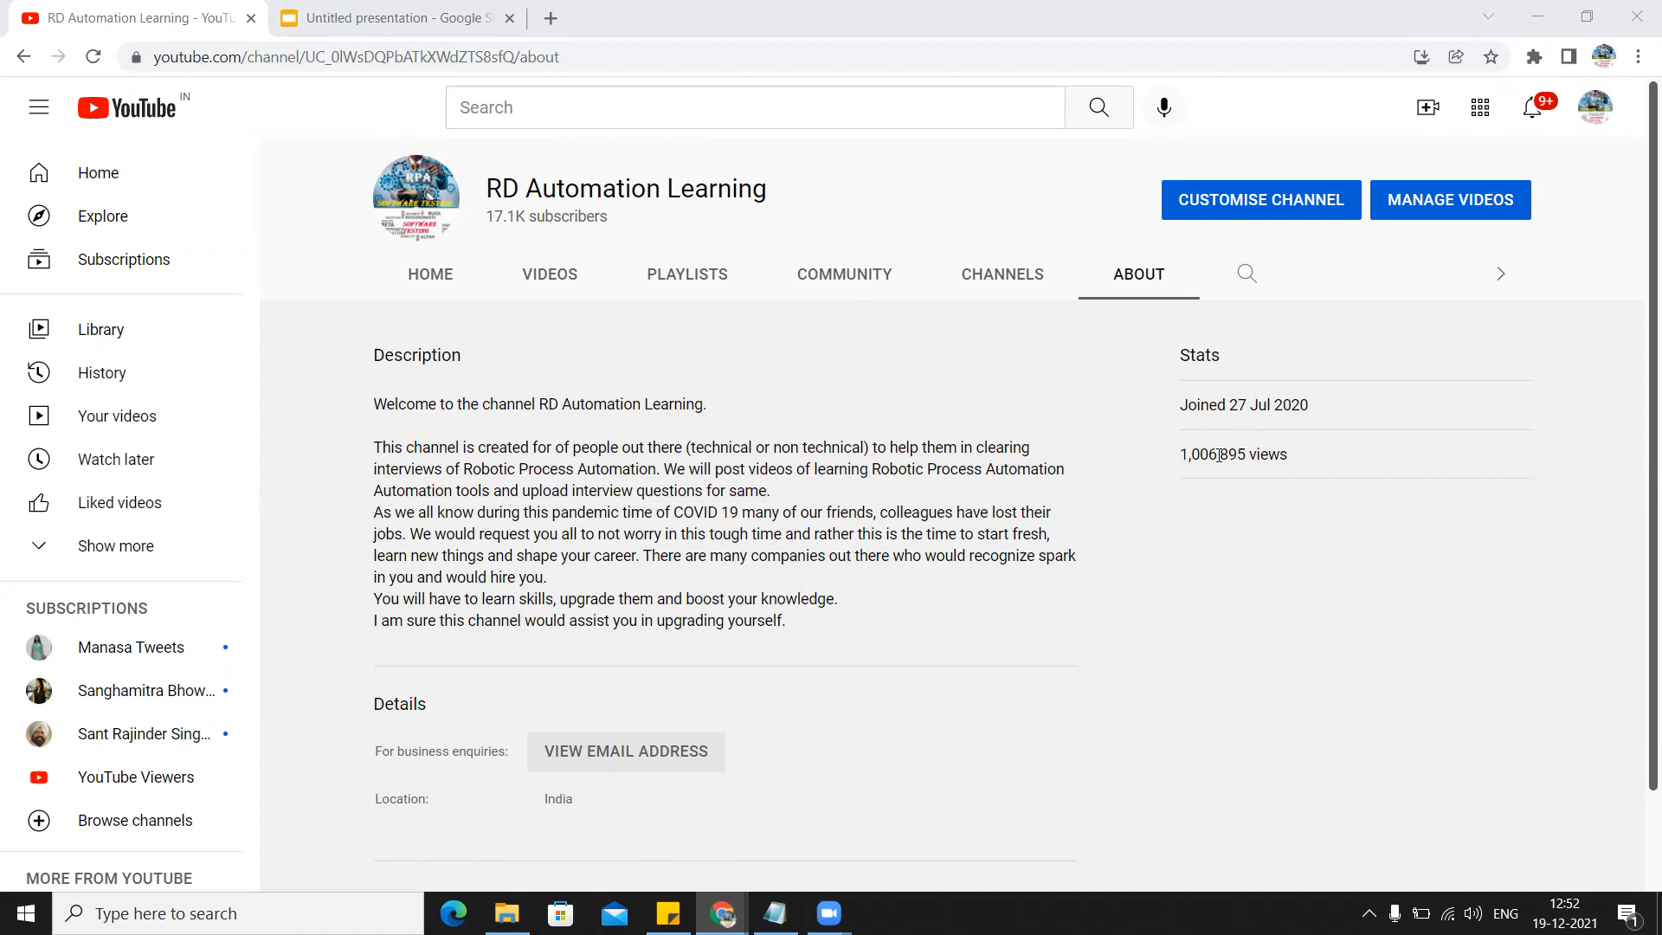
Show the ALMAC Software Testing Interview Questions deck on its title slide
click(389, 18)
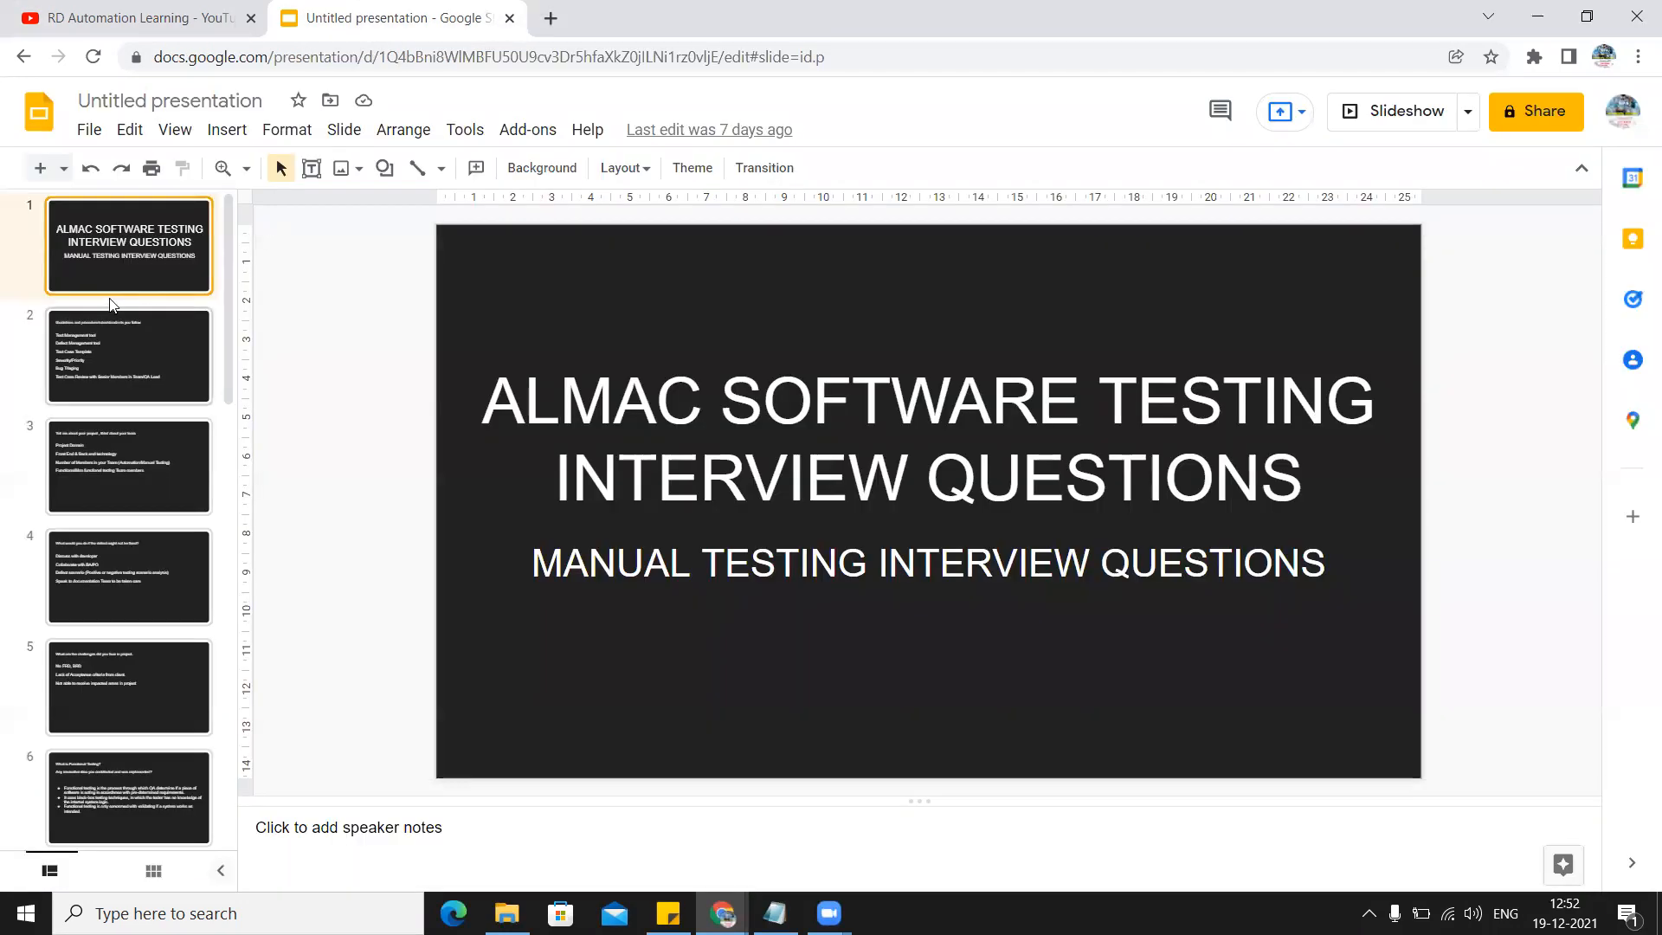
mouse_move(104, 270)
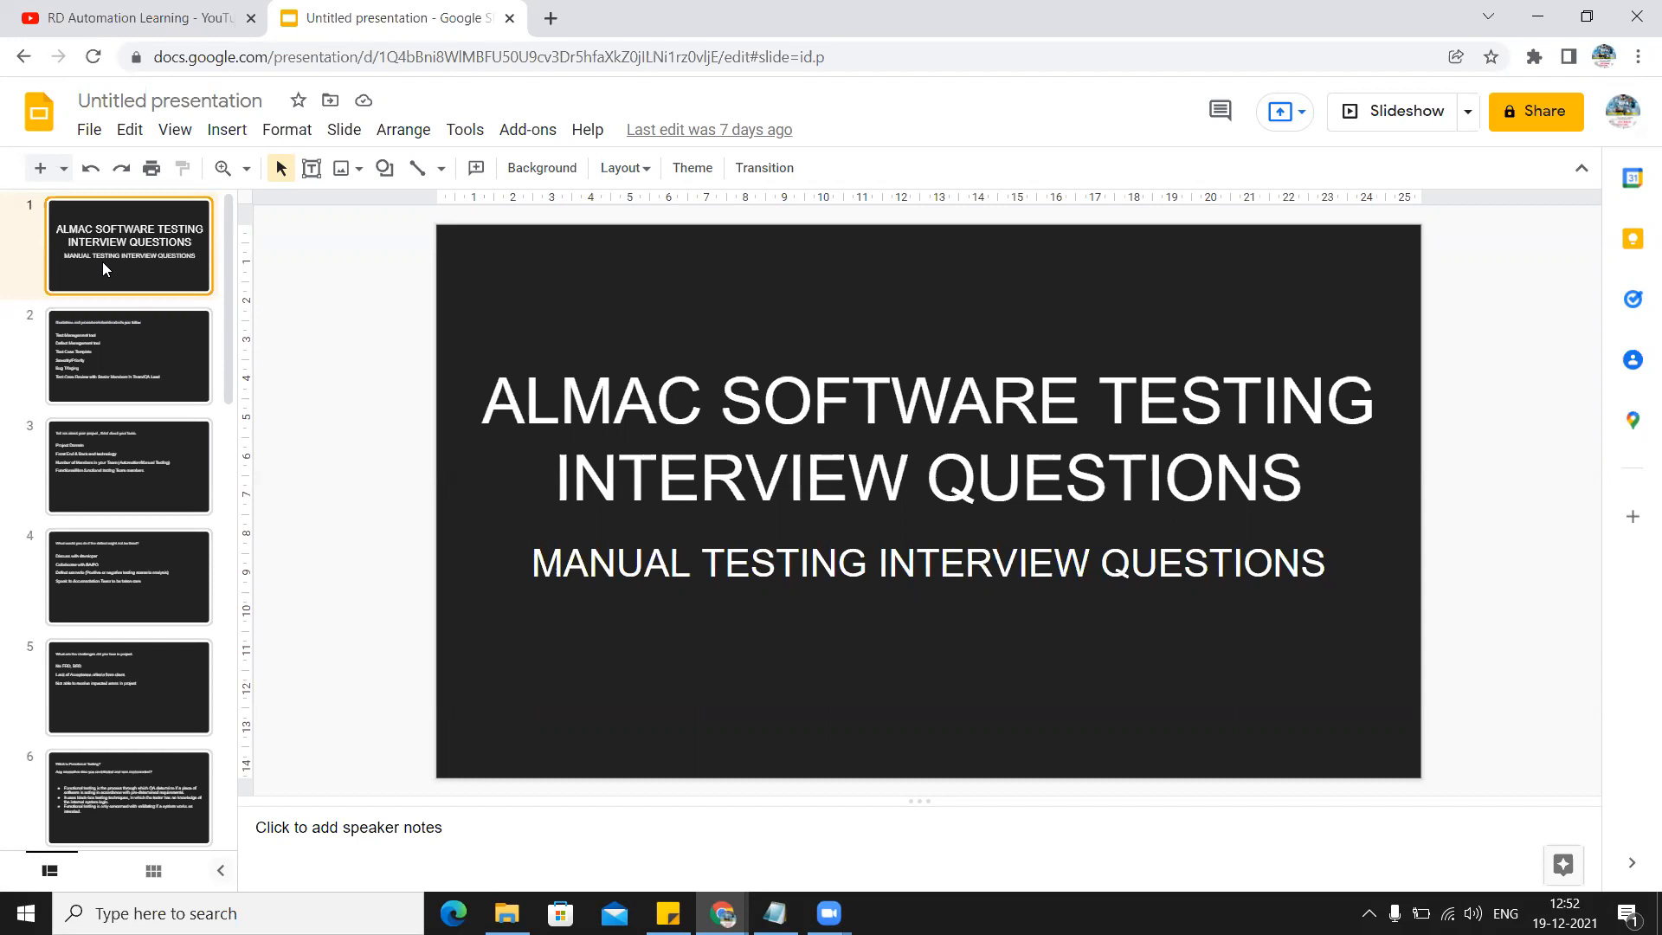
mouse_move(477, 209)
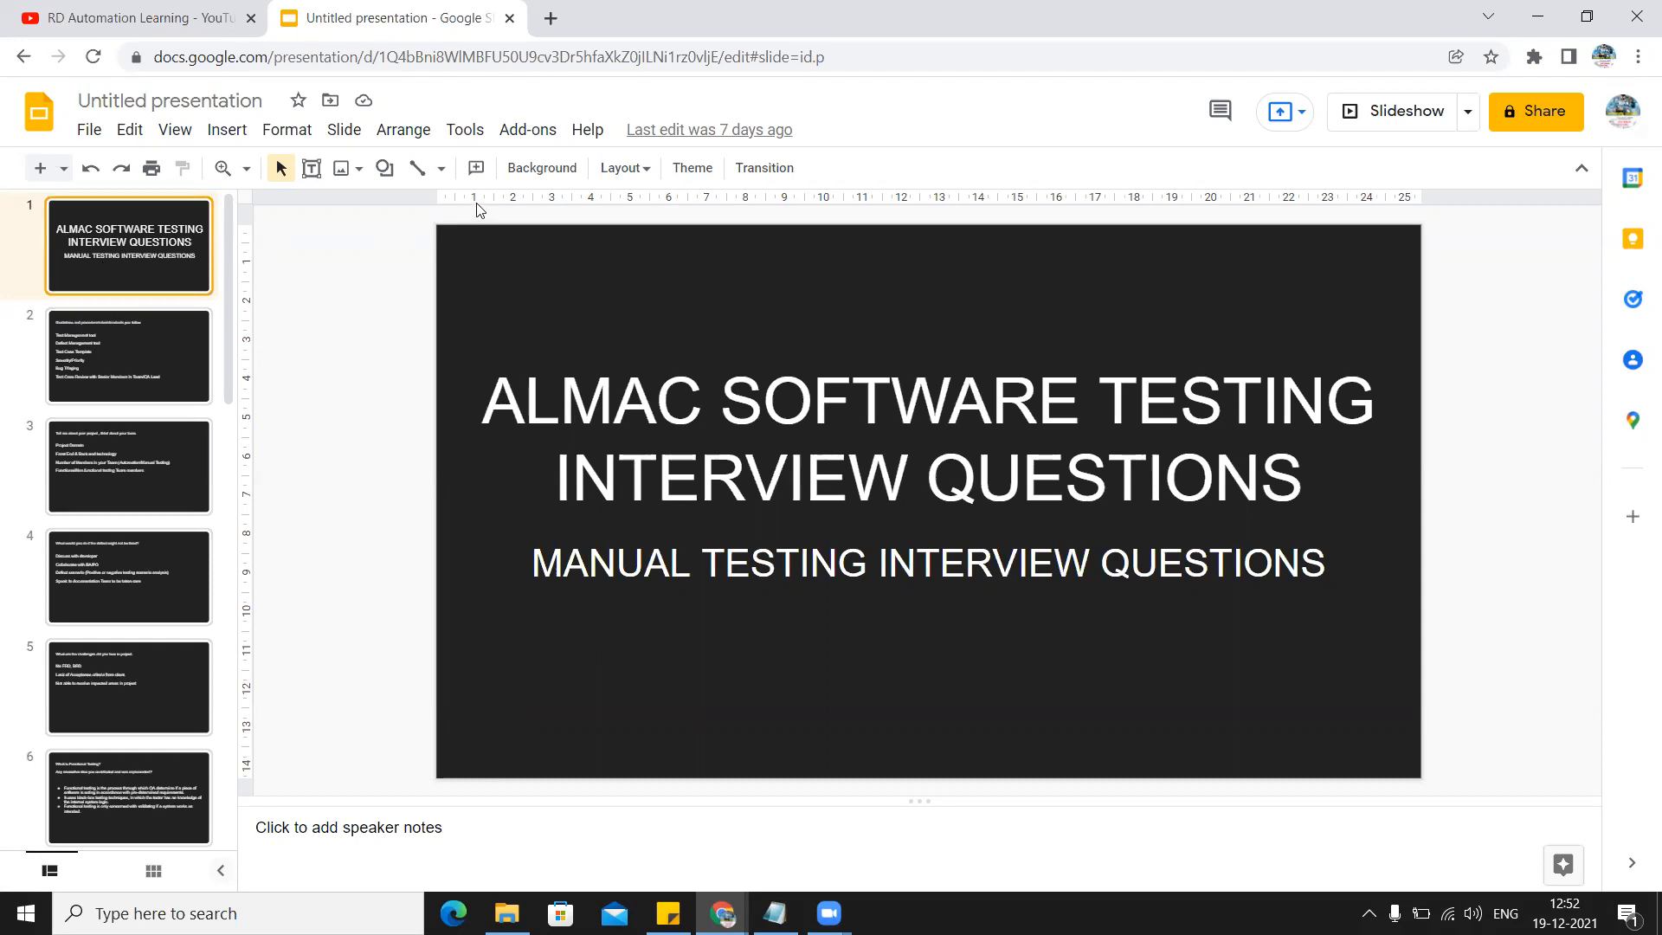
mouse_move(1396, 110)
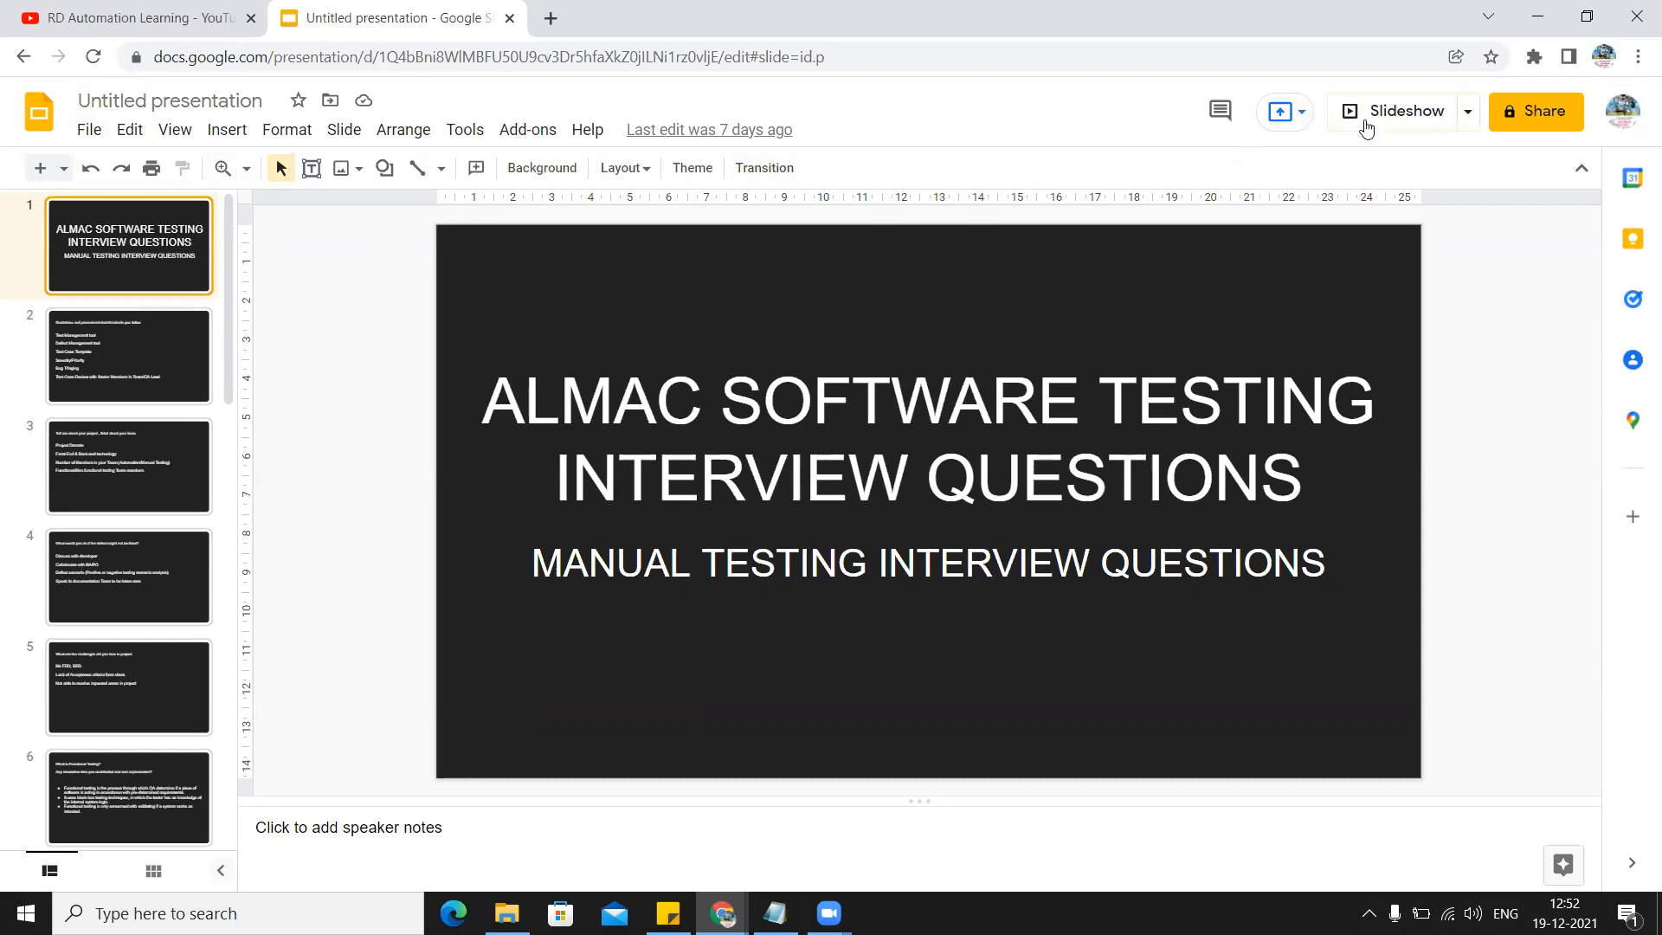
Present the deck full screen and advance to the 'Tell me about your project' slide
click(1400, 110)
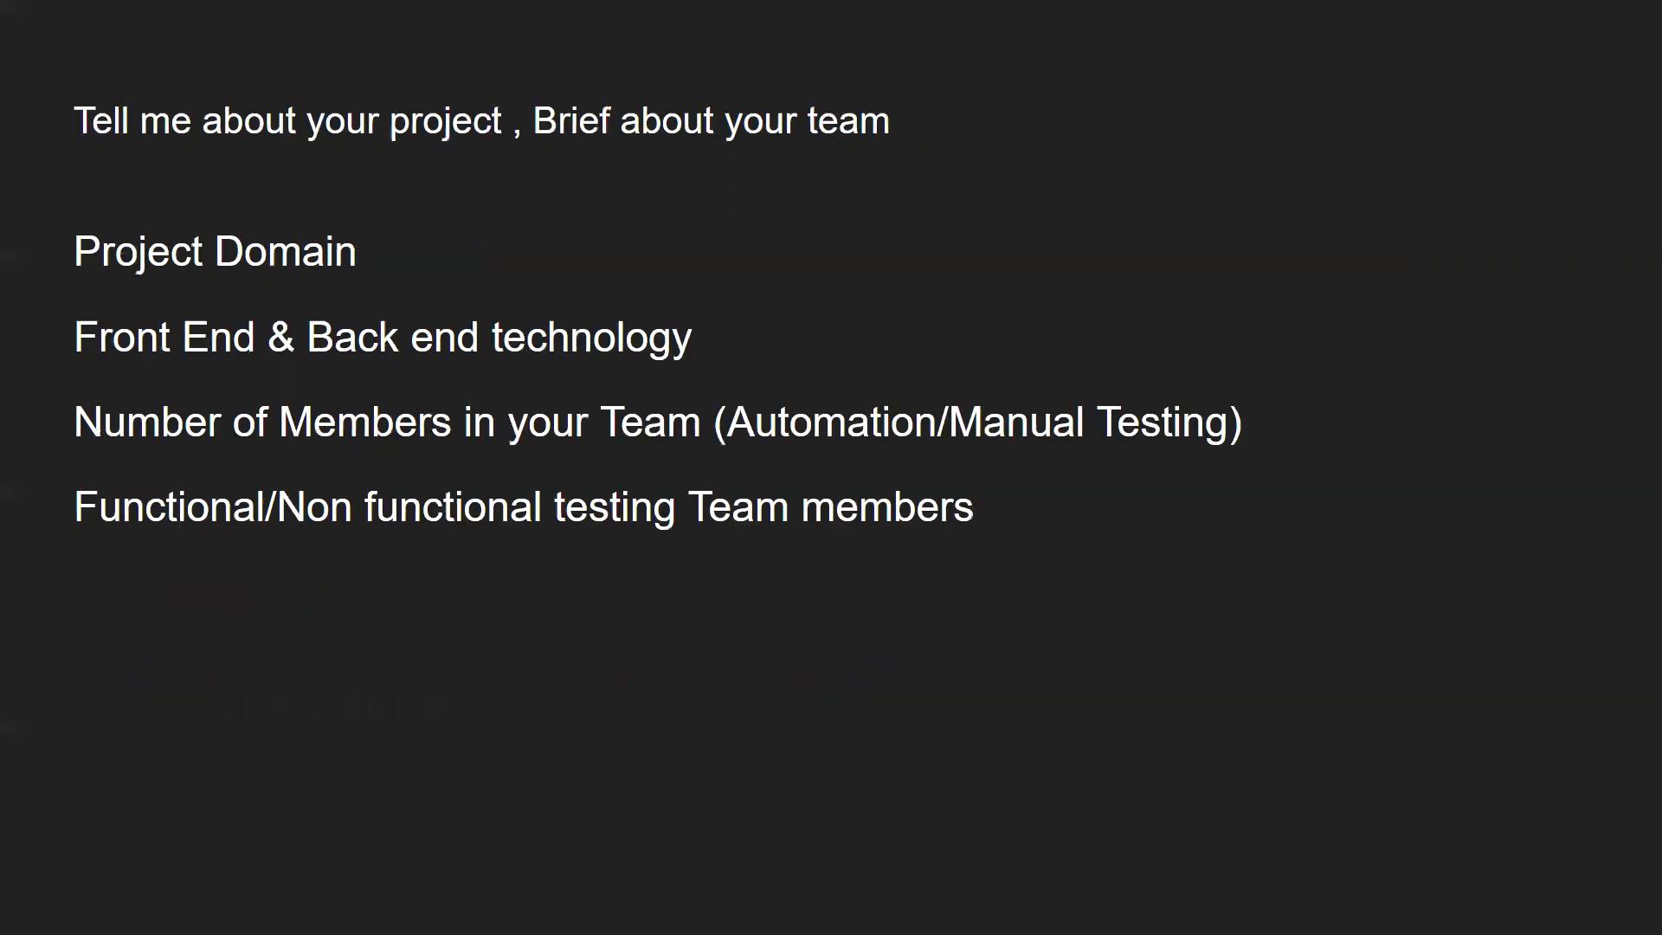
key(Right)
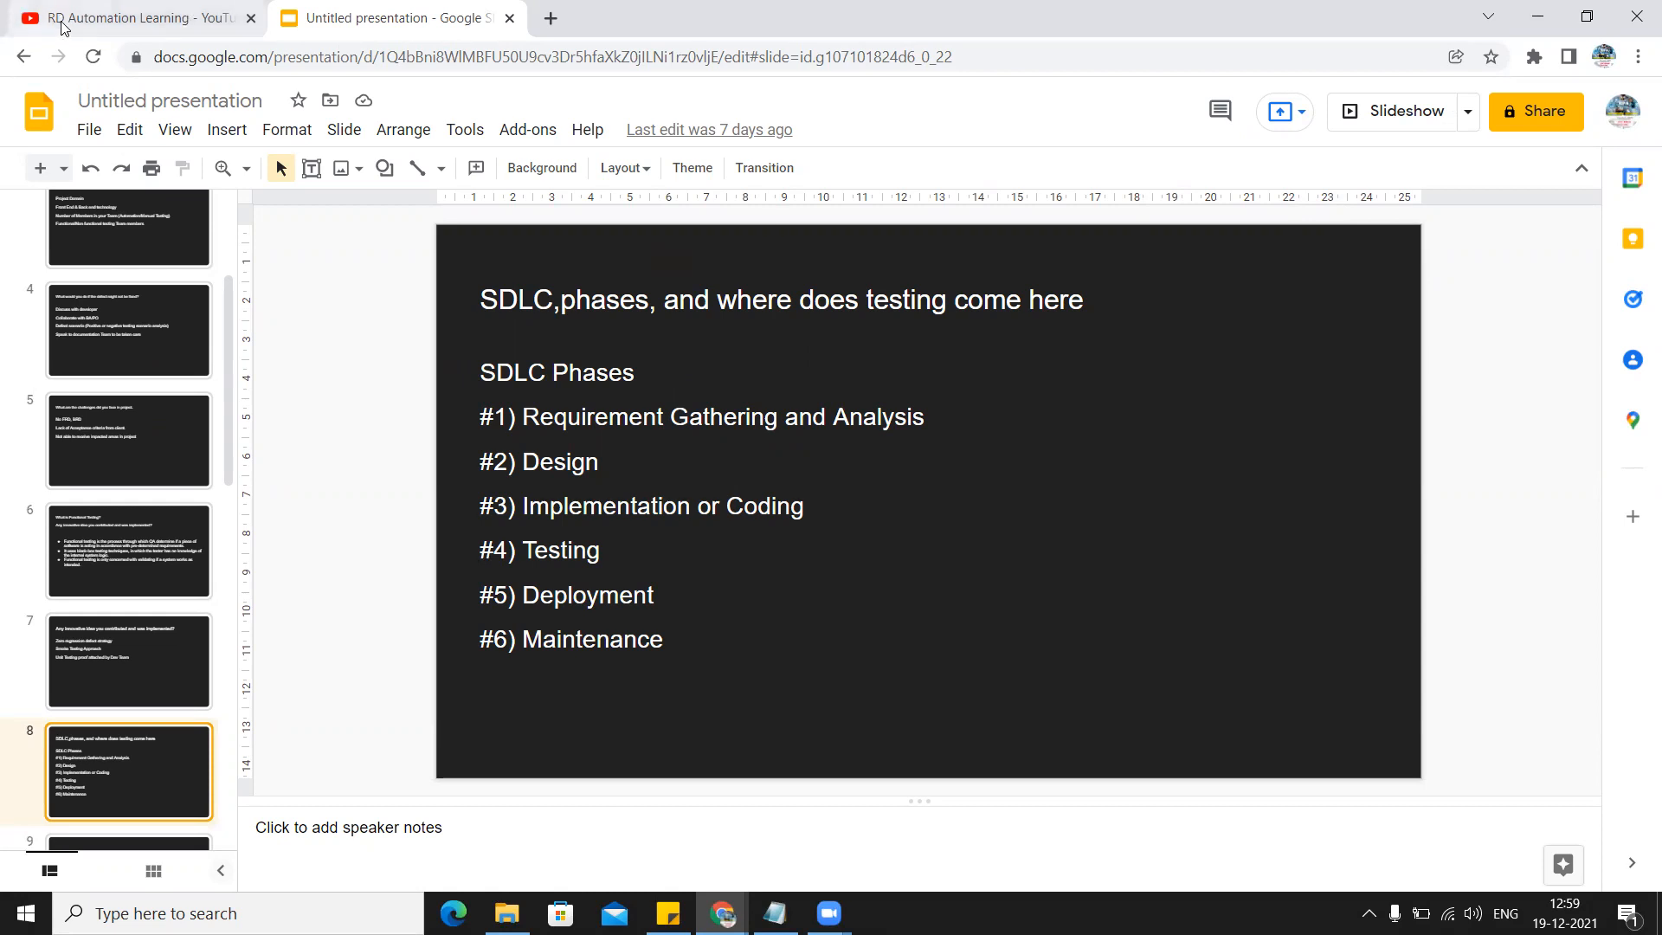
From the RD Automation Learning channel, enter YouTube Studio and go to its Playlists list
click(133, 17)
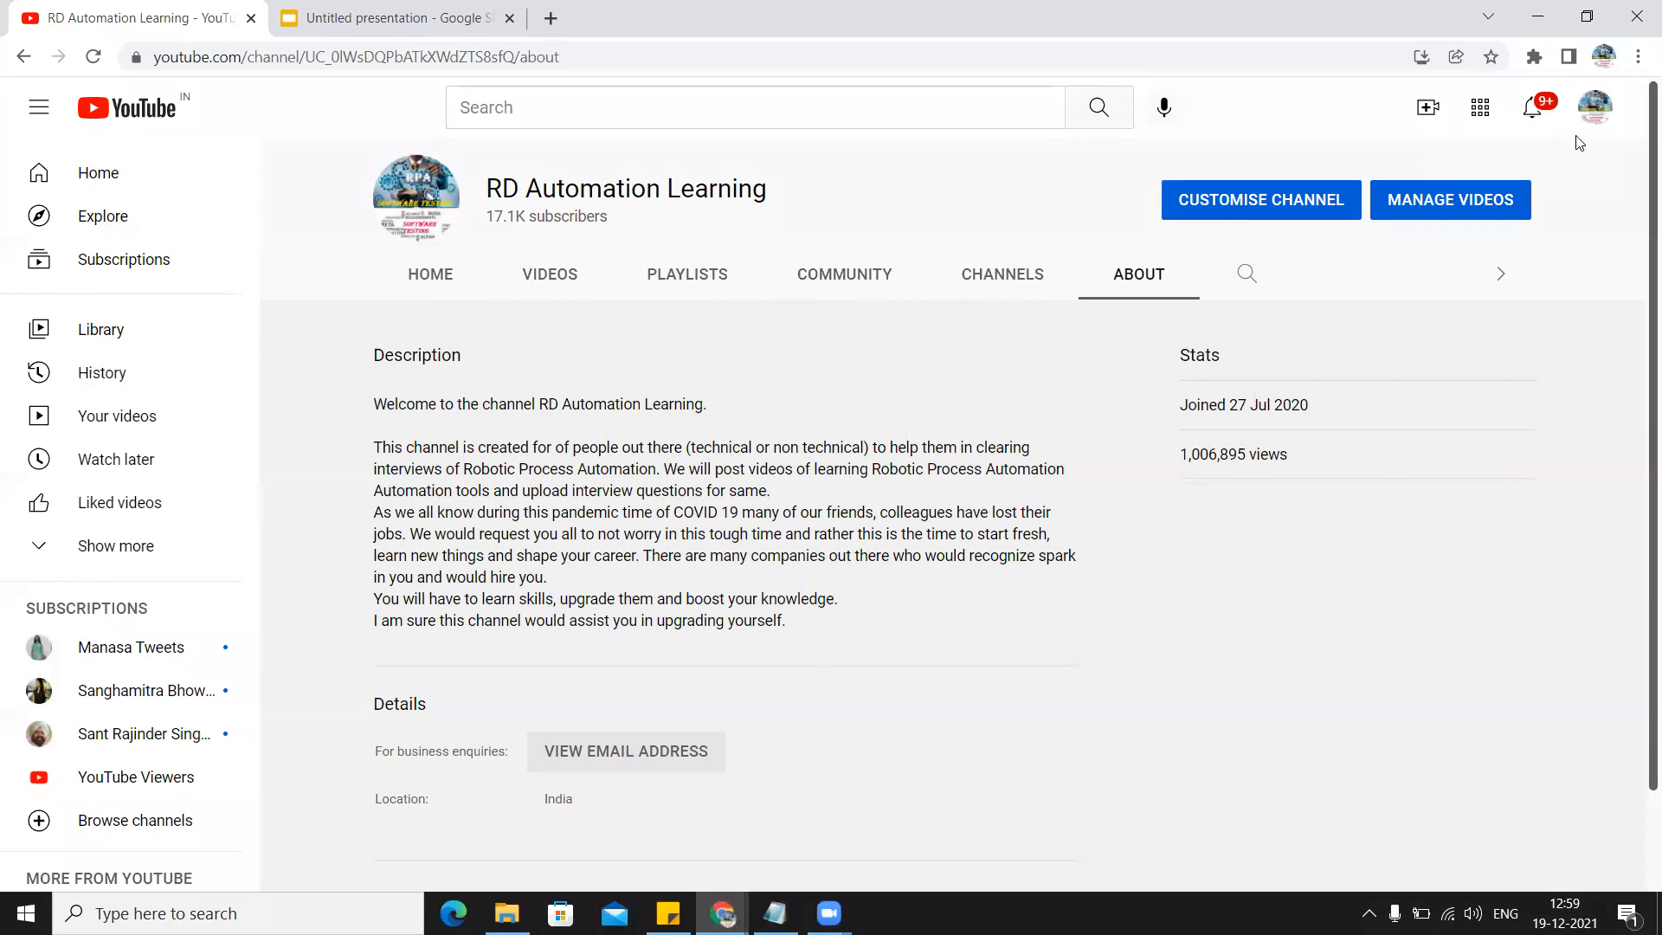
click(1595, 106)
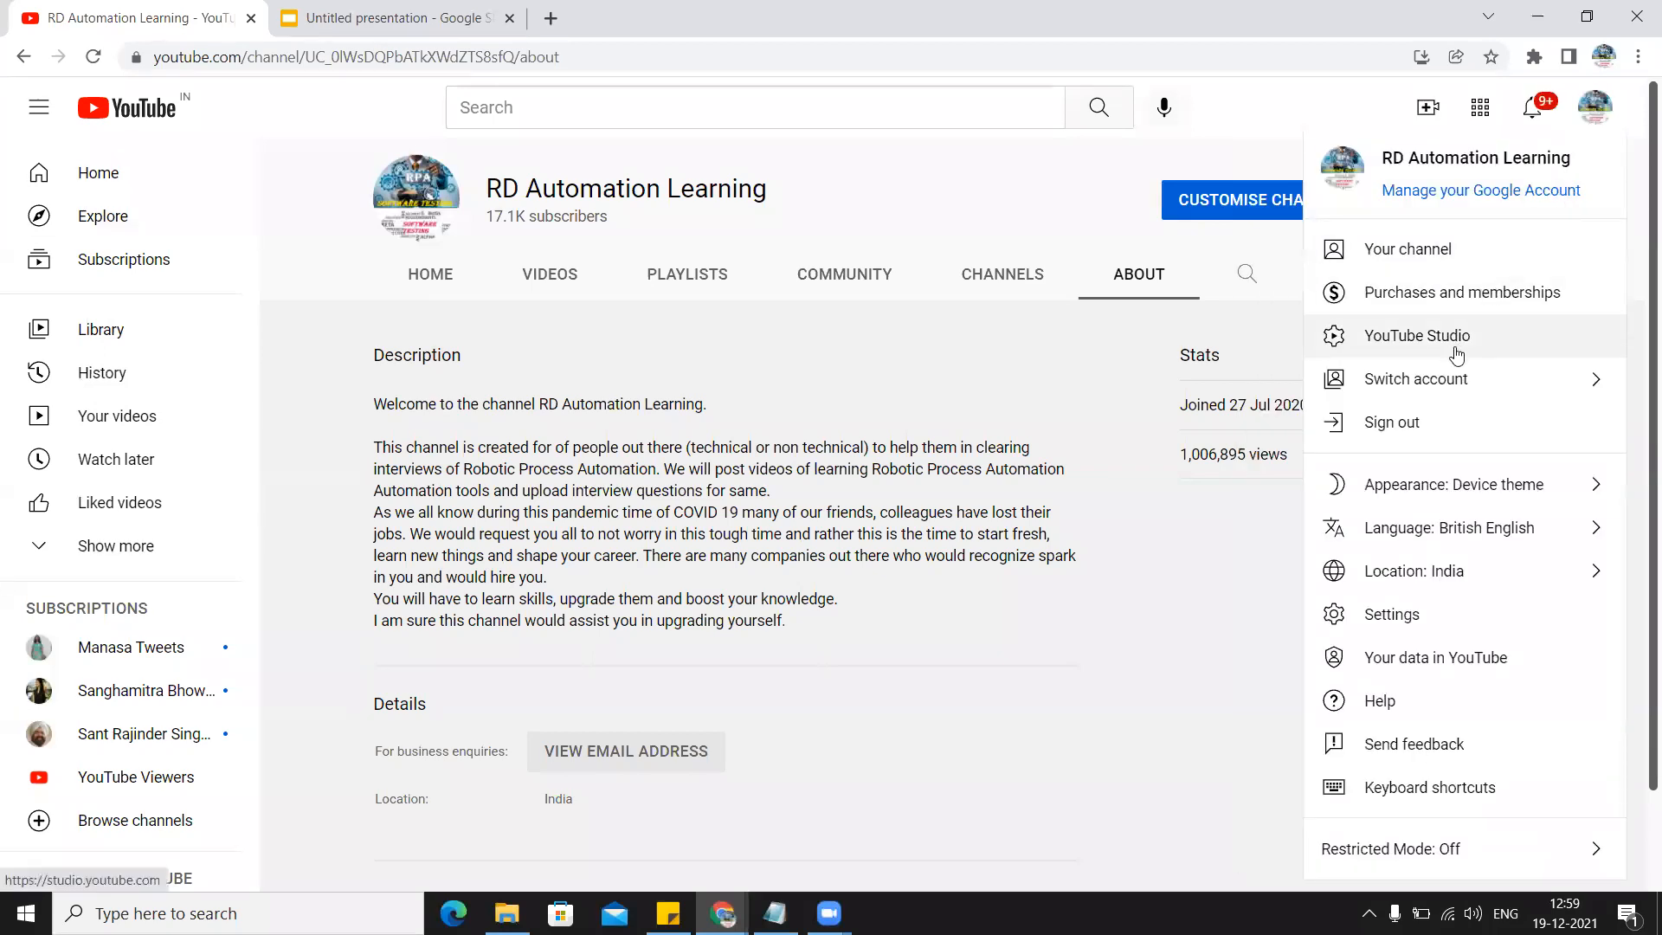
click(1416, 335)
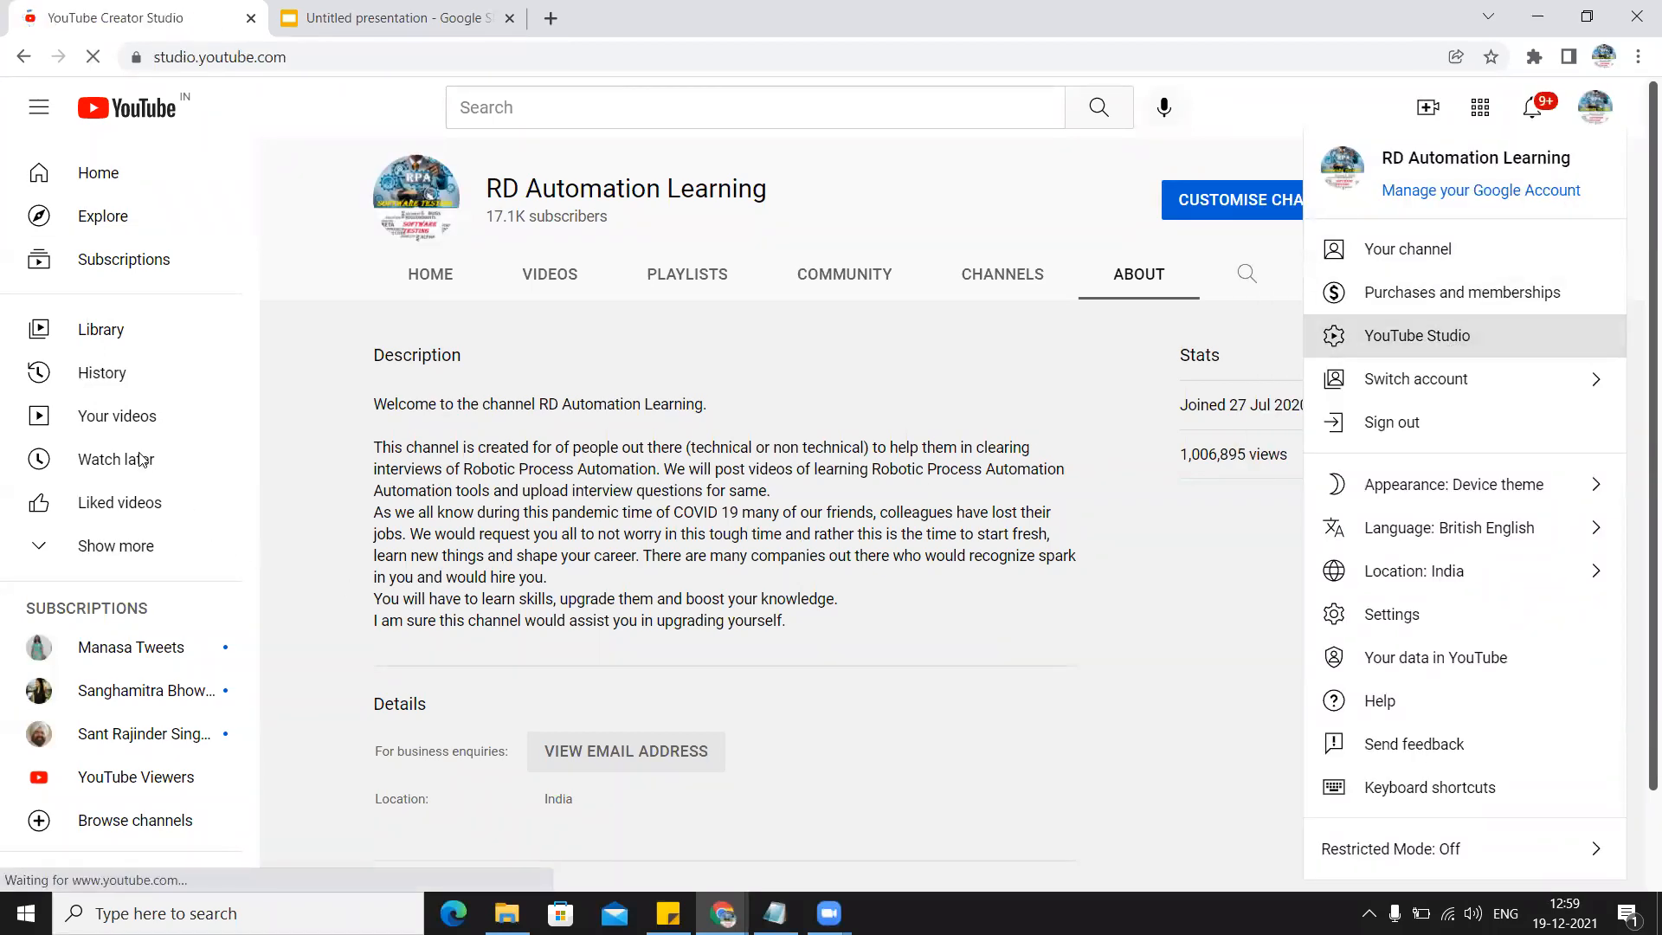
click(1409, 247)
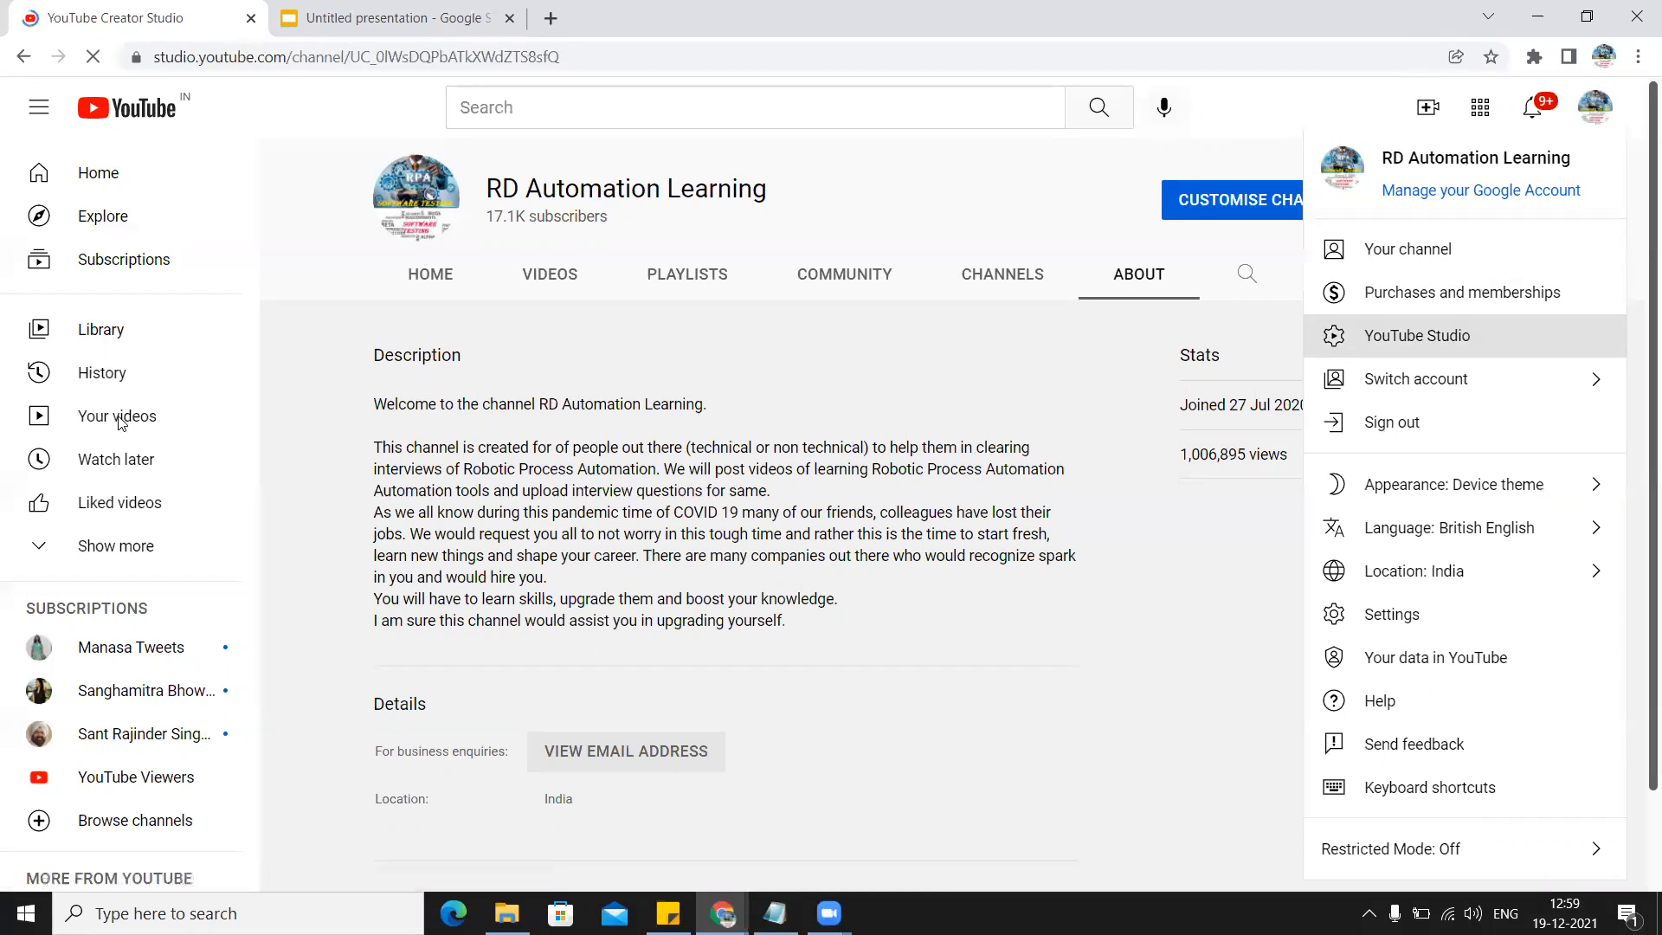
click(1418, 335)
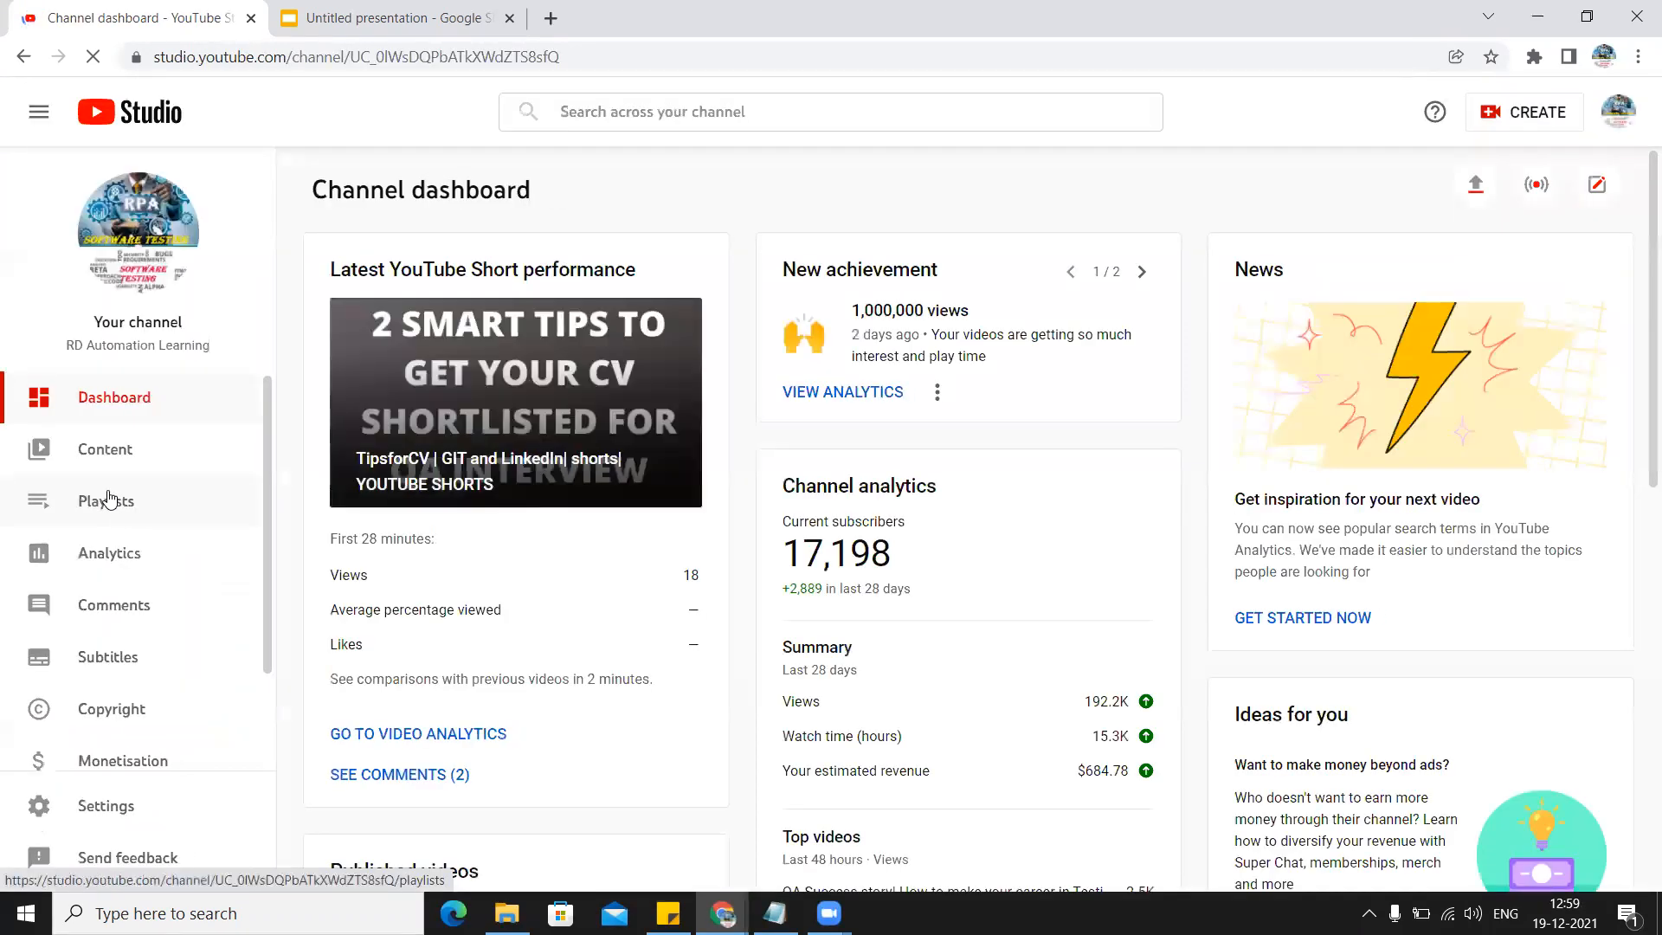
Open the Top MNC Company Automation & Manual Testing Interview Questions playlist
click(106, 501)
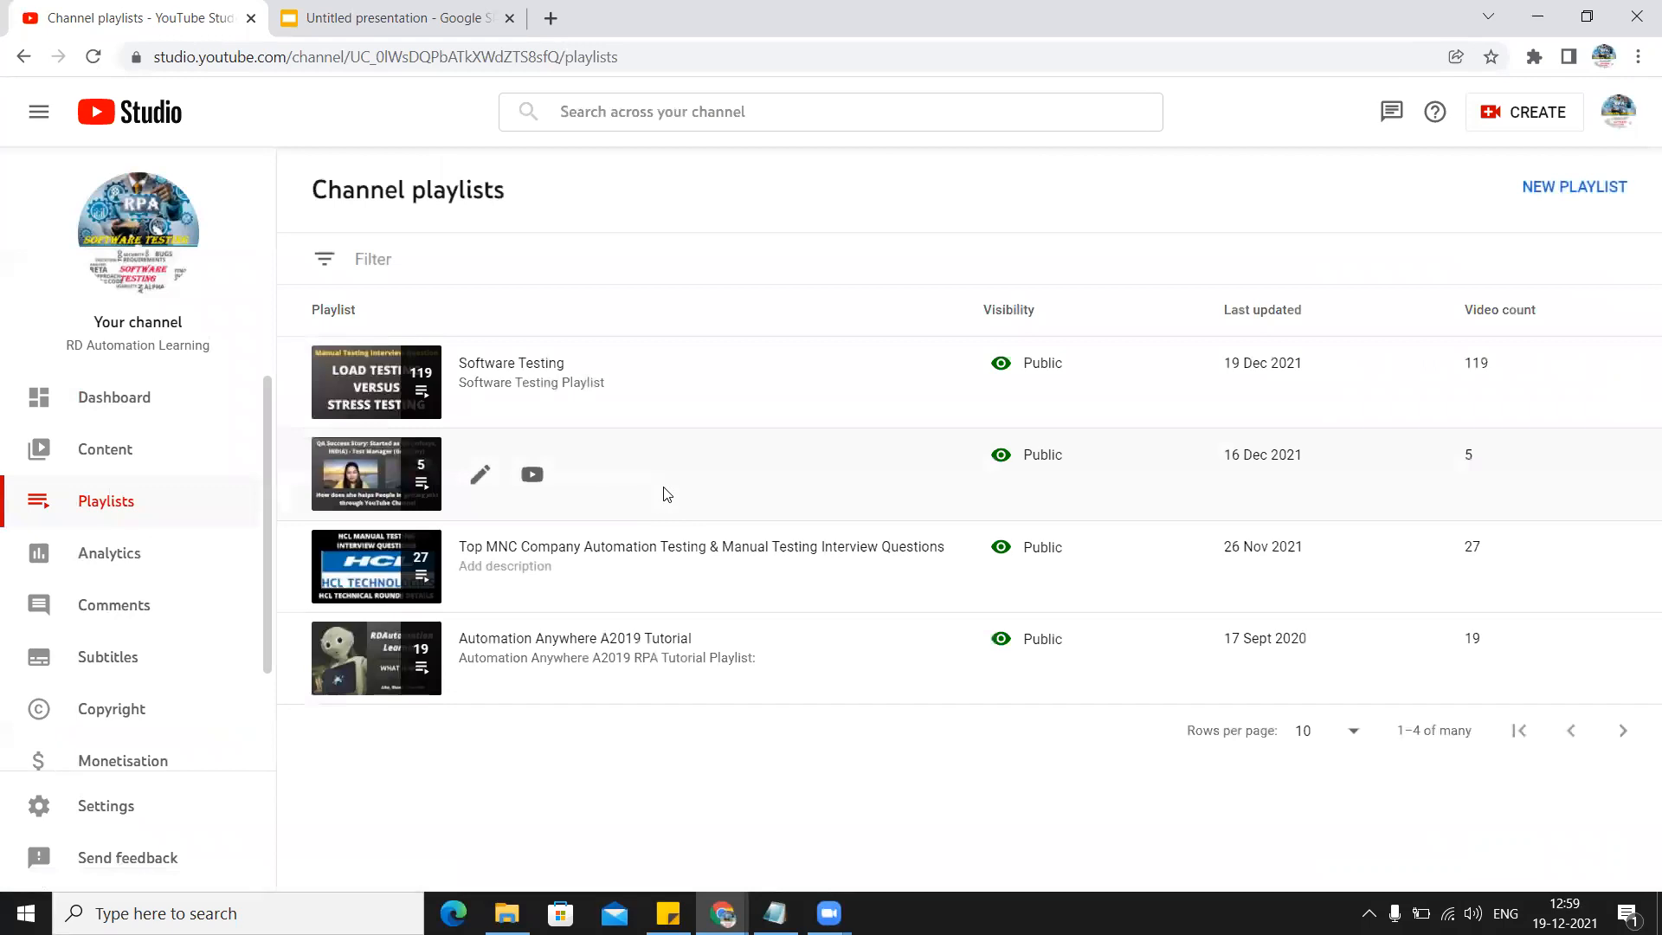
click(531, 475)
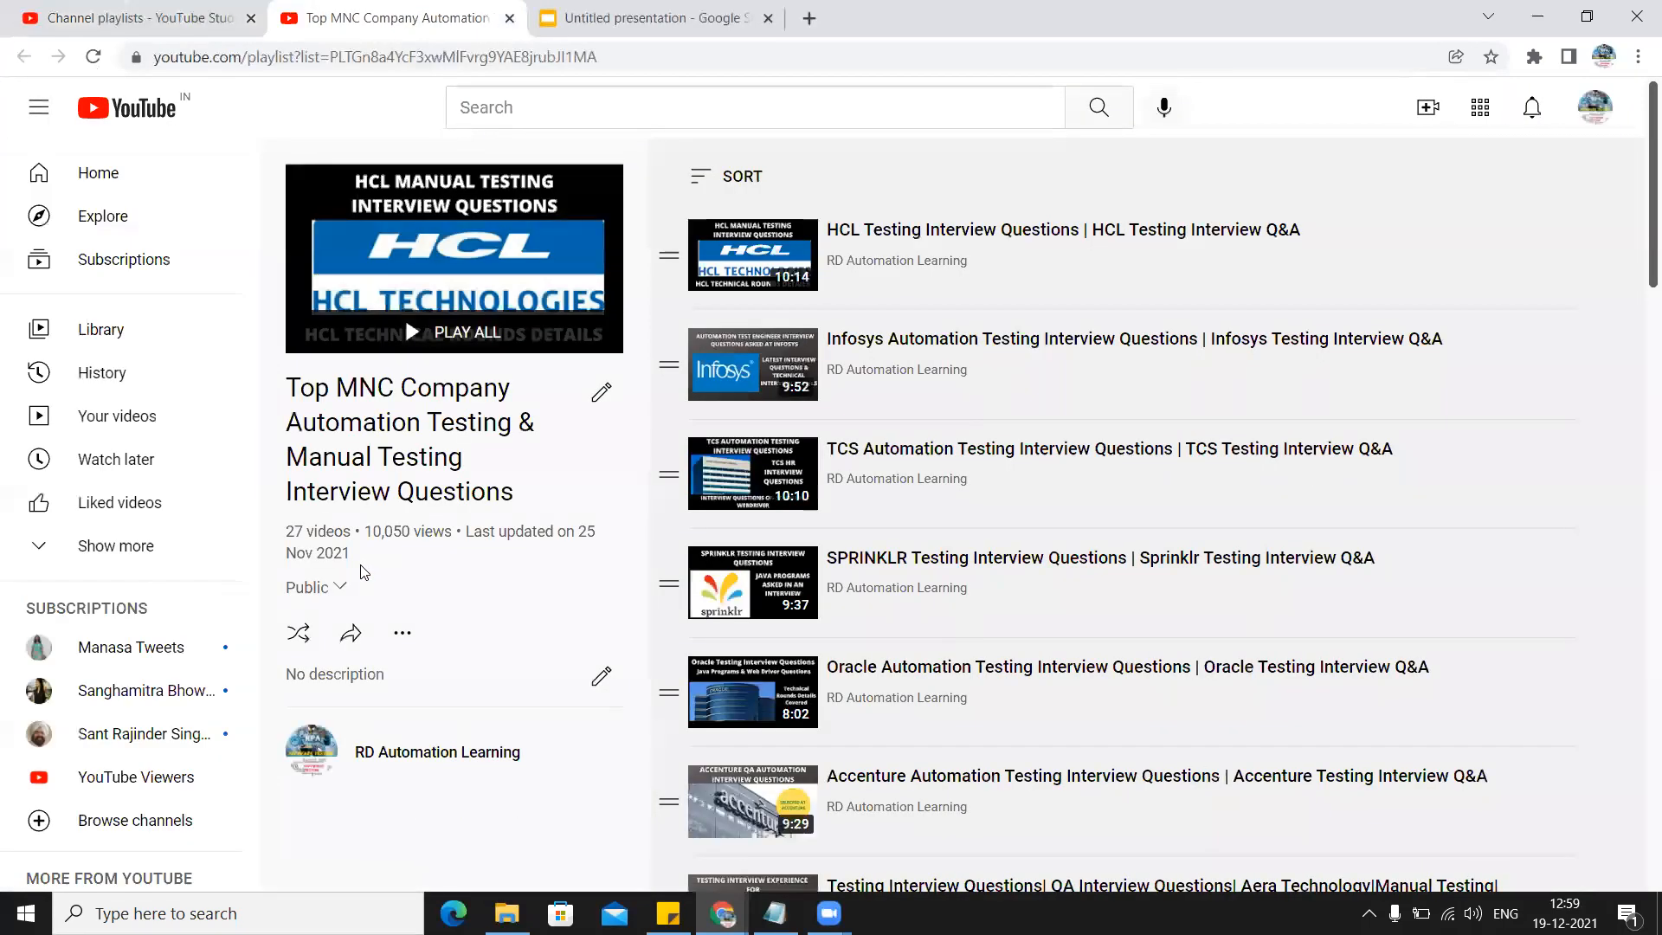
mouse_move(912, 410)
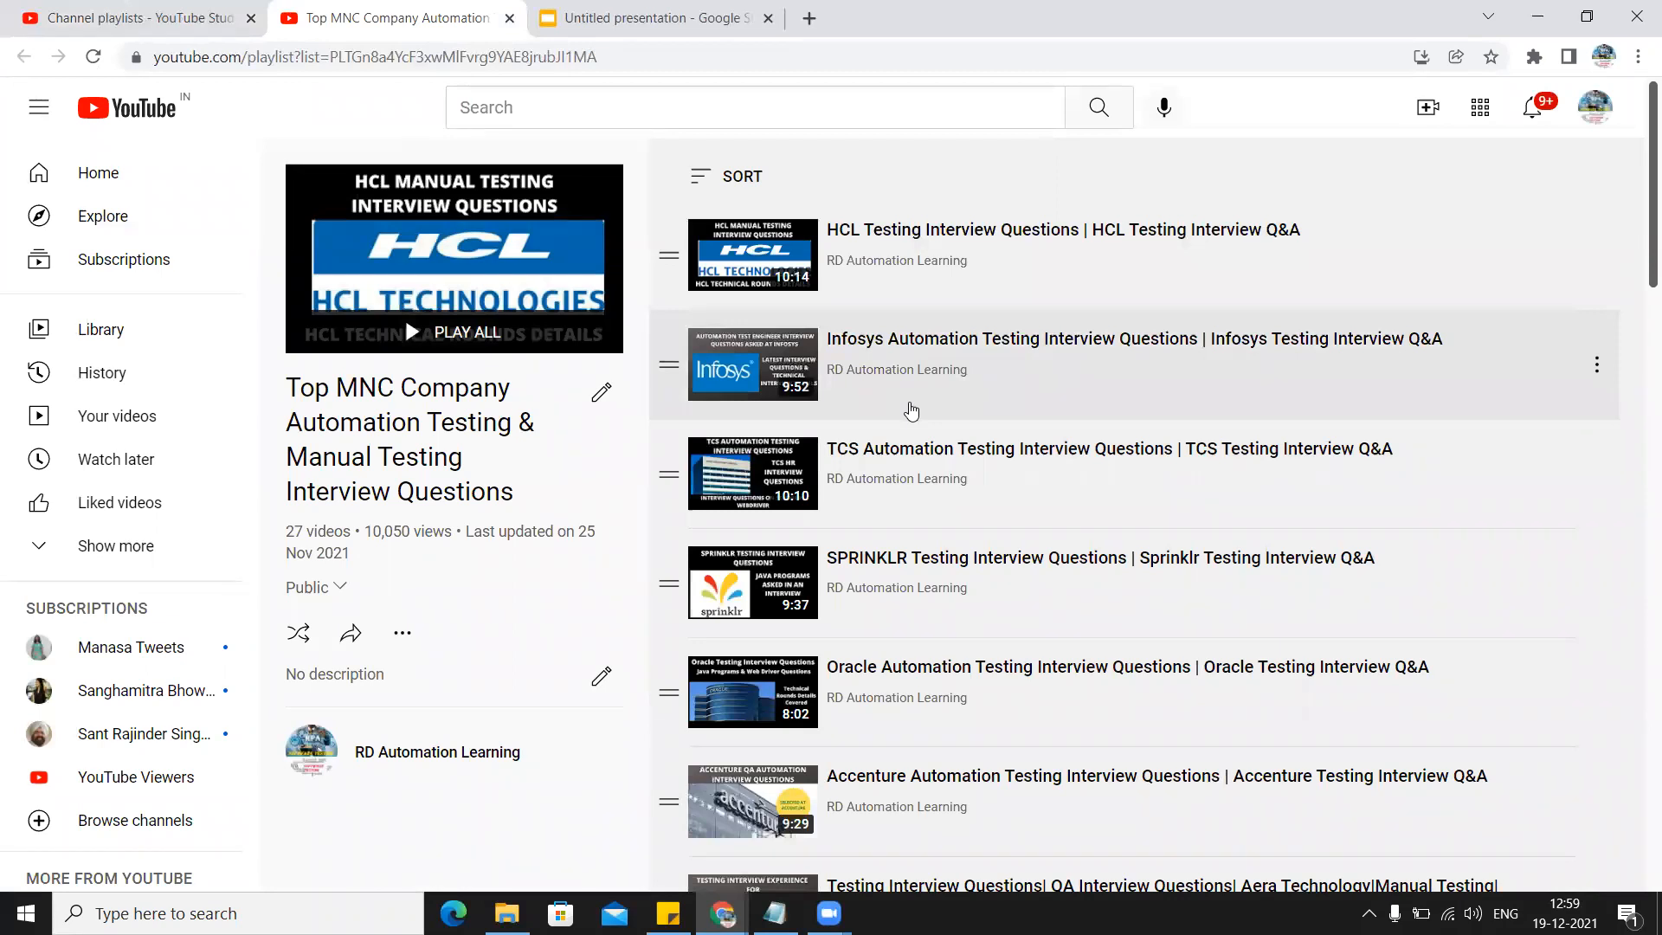
mouse_move(567, 448)
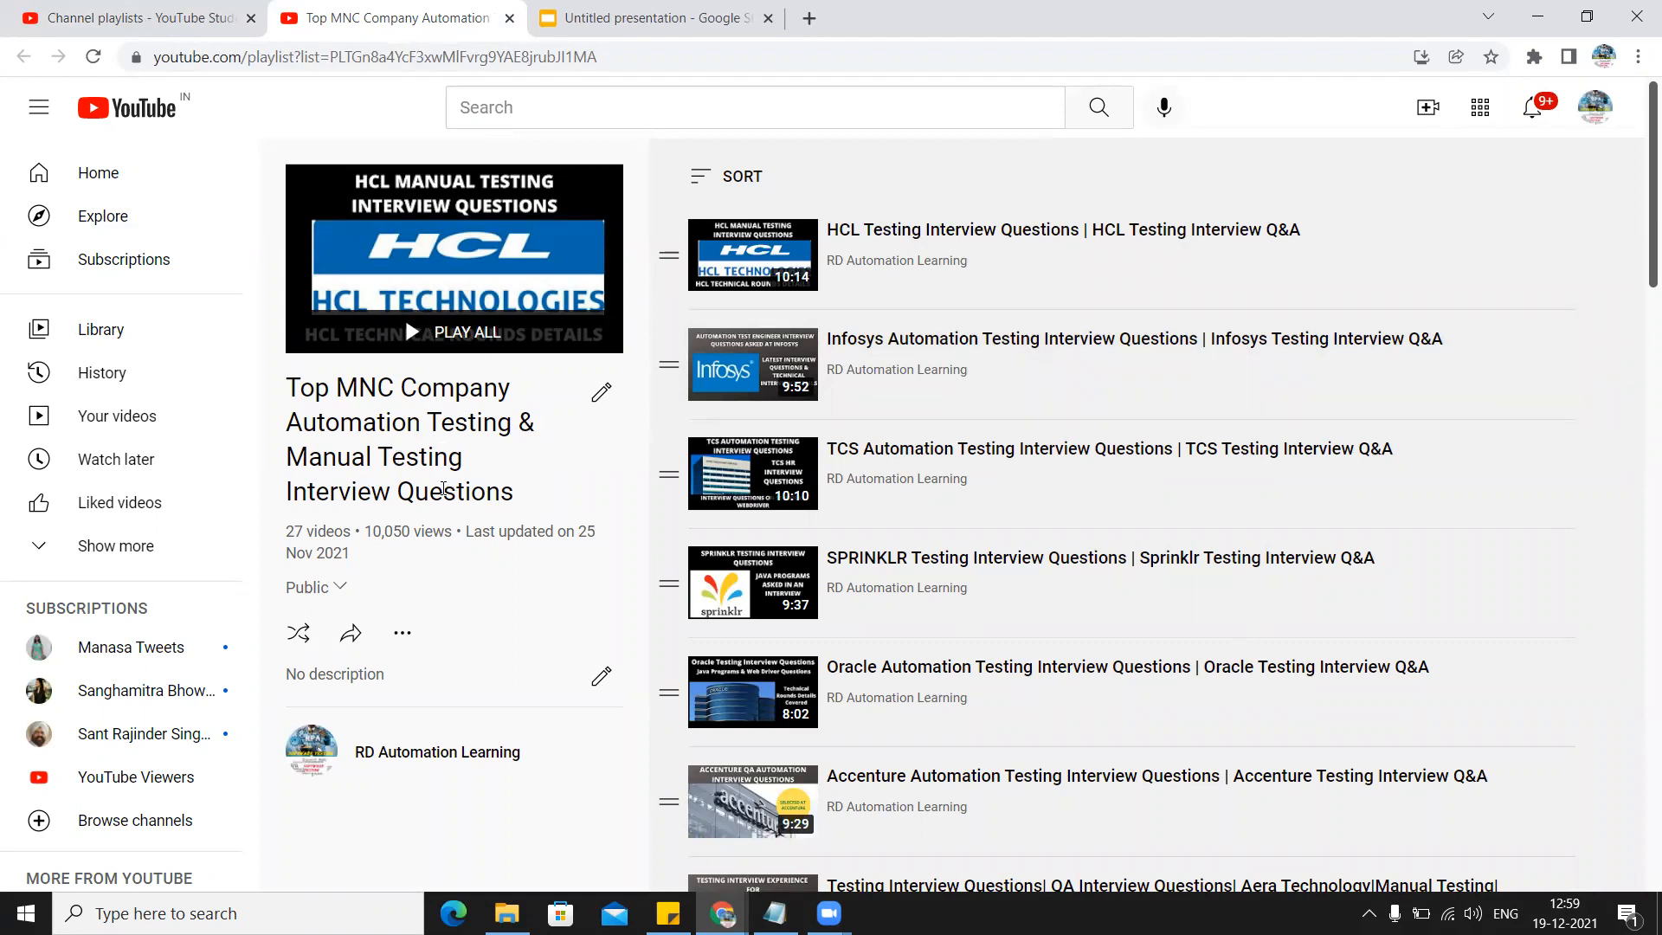
mouse_move(550, 493)
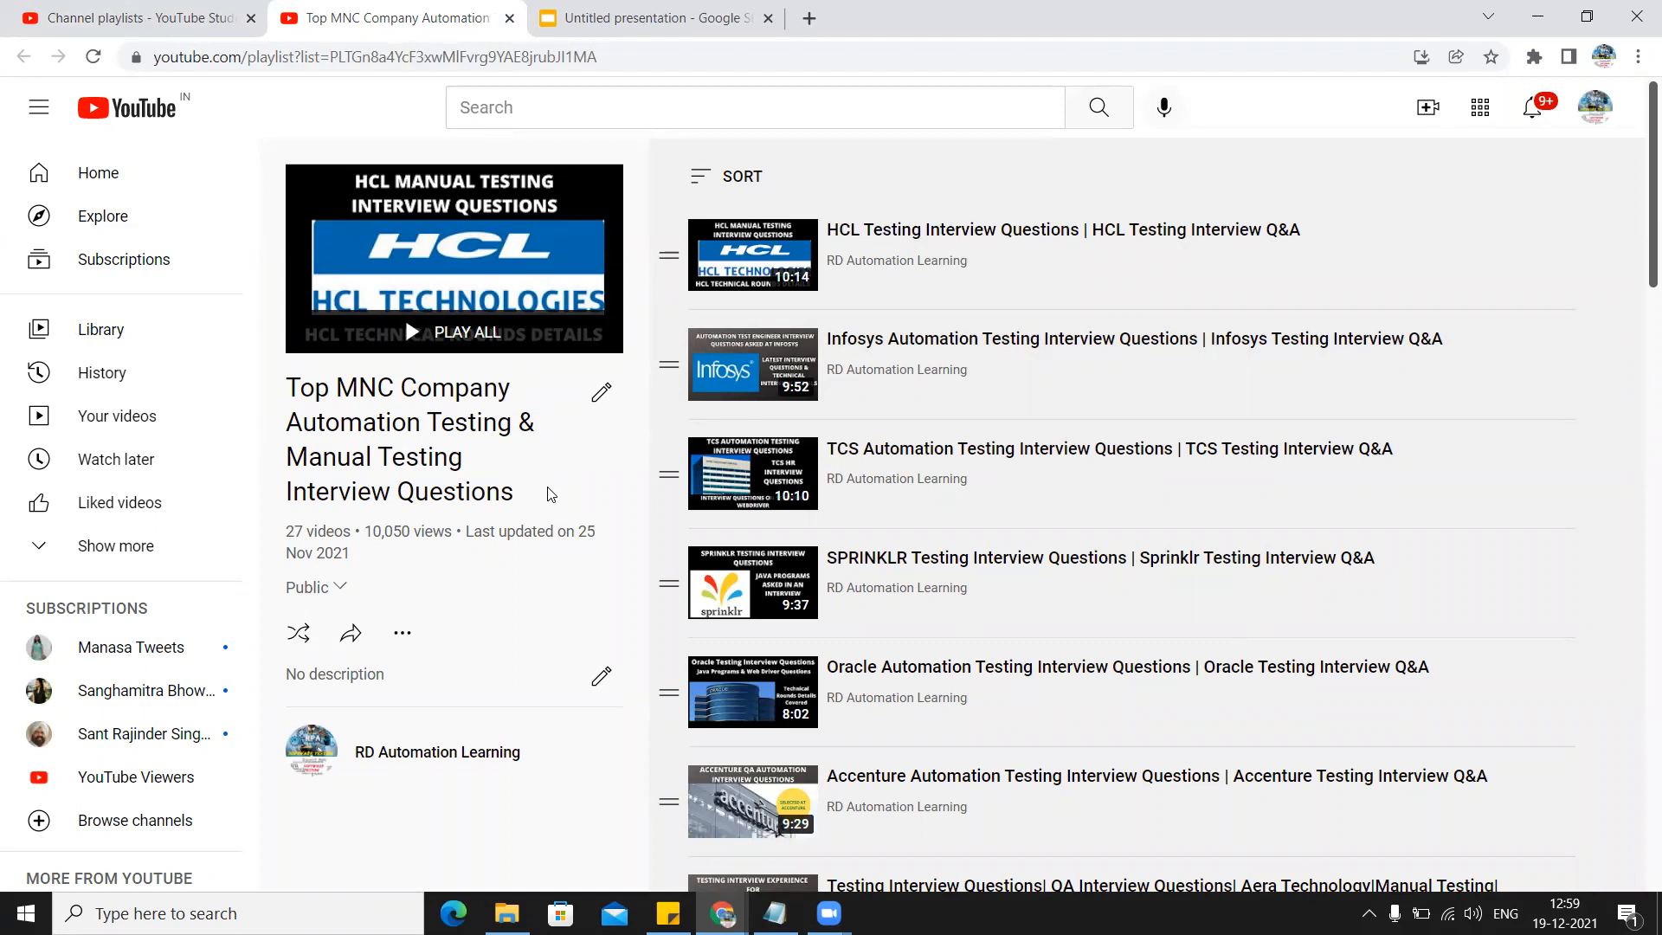